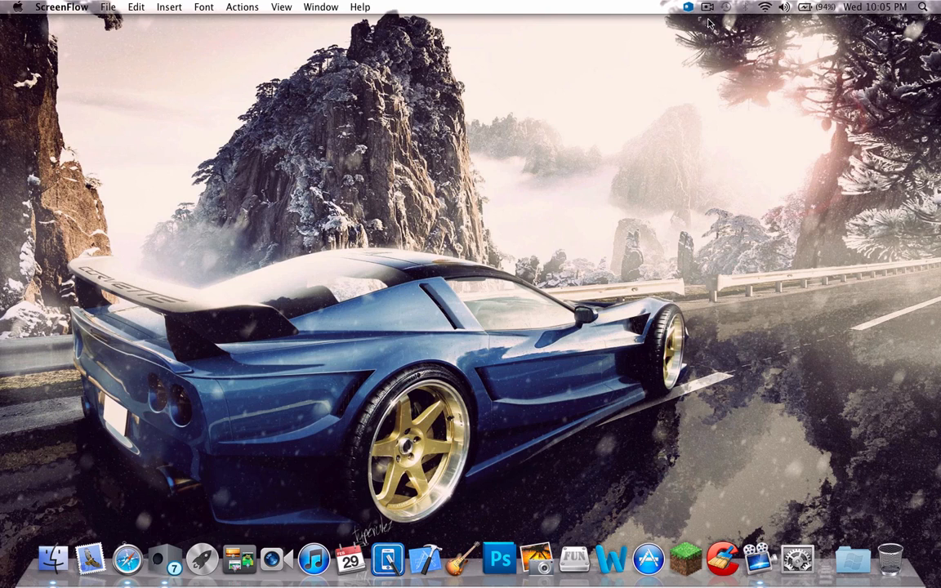
- View the Mac's version and hardware details from the Apple menu, then close them
left_click(16, 6)
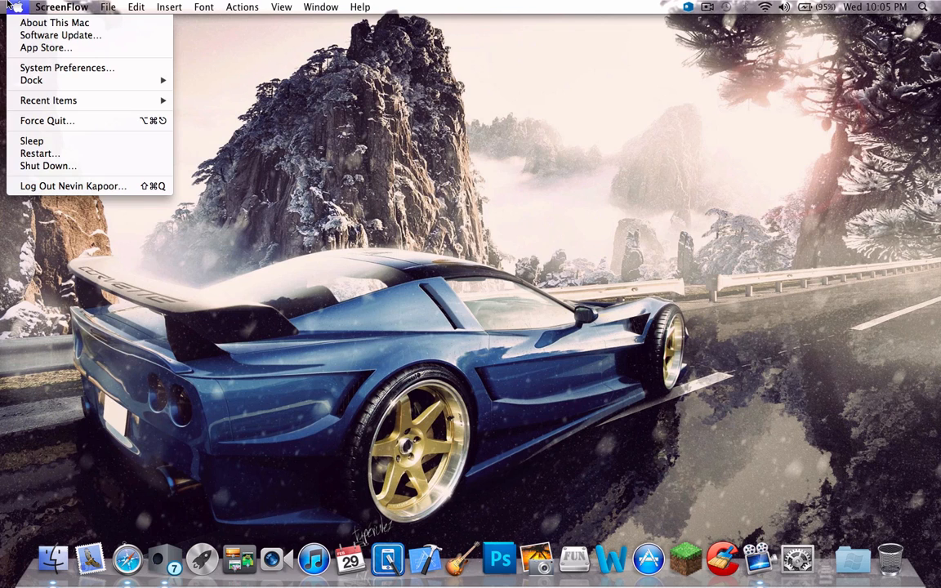
left_click(54, 22)
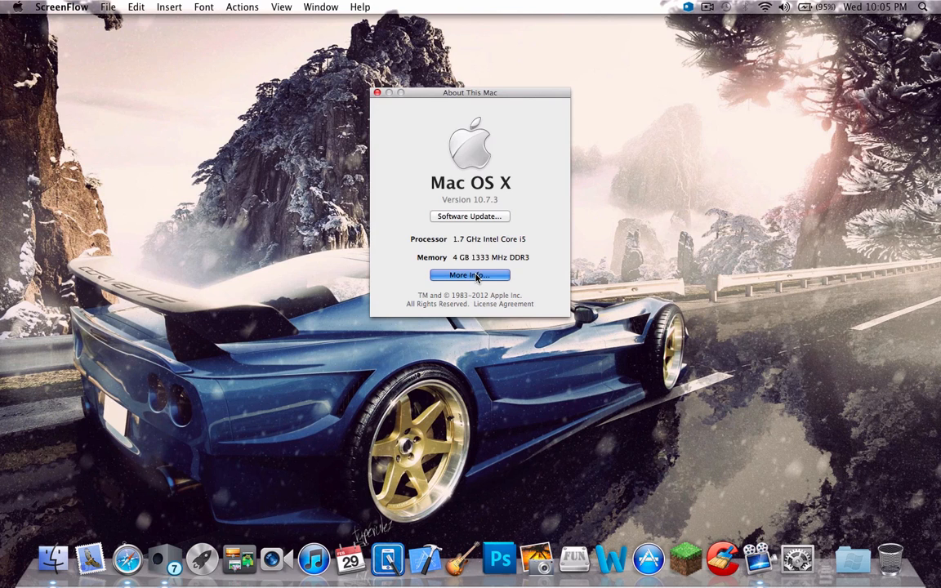
left_click(469, 275)
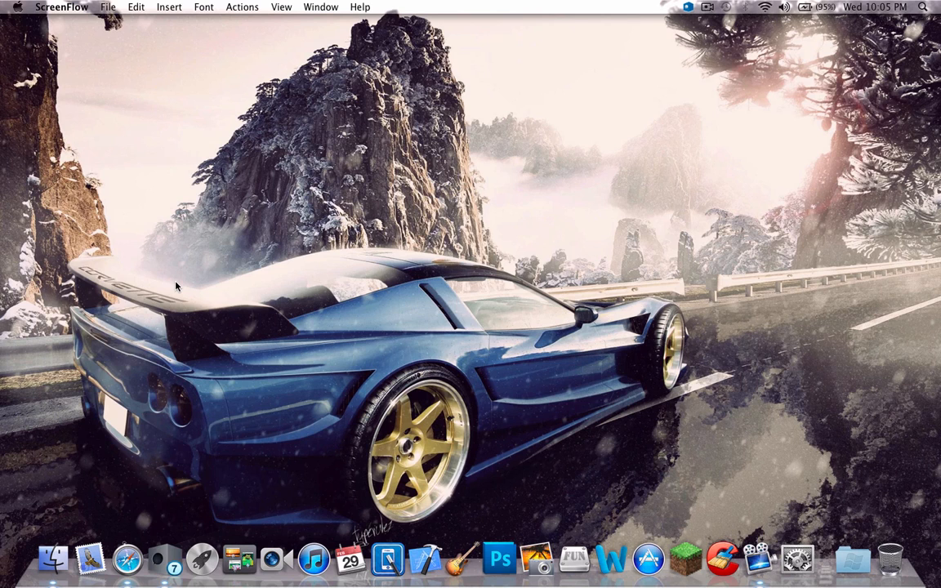
- Launch Parallels Desktop via a Spotlight search for 'PAR' and dismiss the trial reminder with Later
left_click(923, 6)
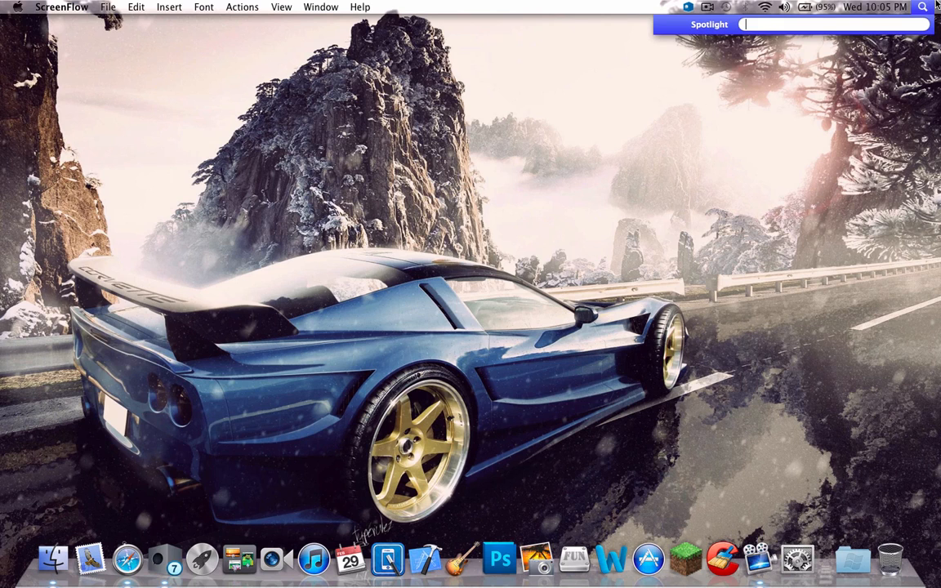
type("PAR")
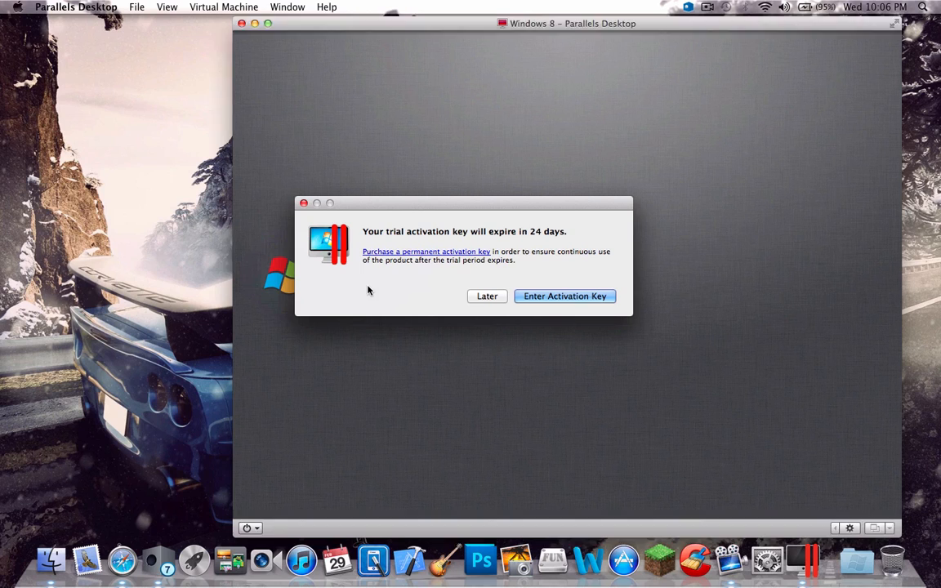
left_click(486, 296)
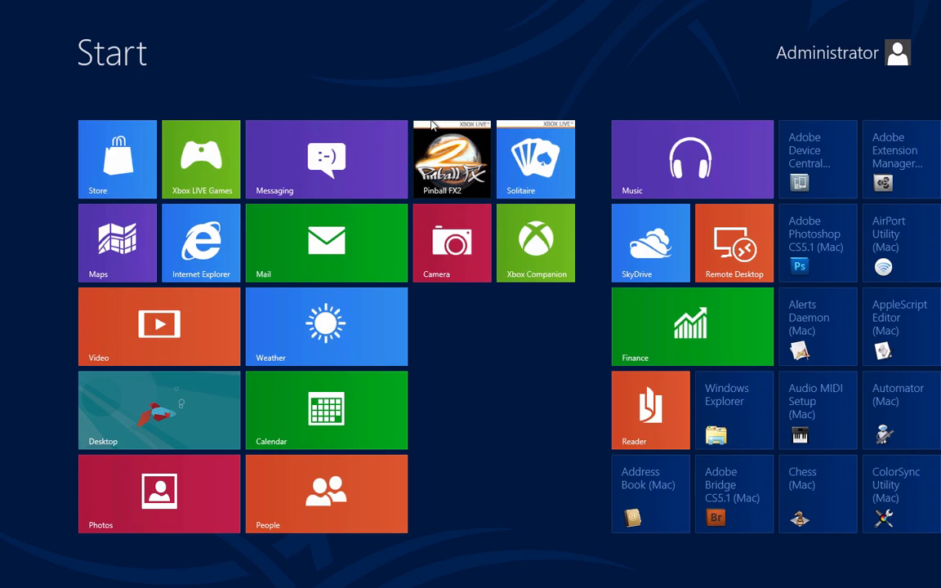
- Connect USB Optical Mouse #2 to the Windows 8 VM from the Devices USB menu
left_click(287, 7)
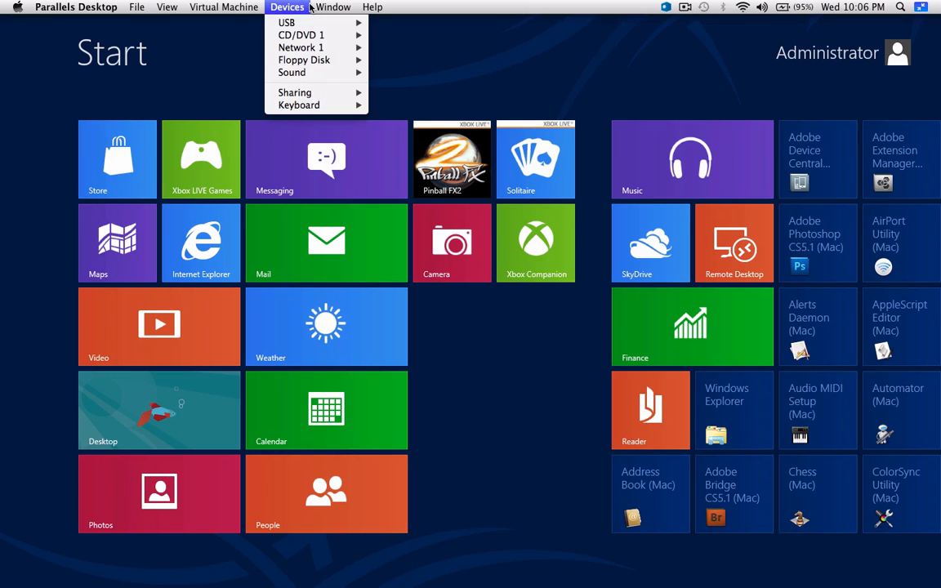
mouse_move(301, 47)
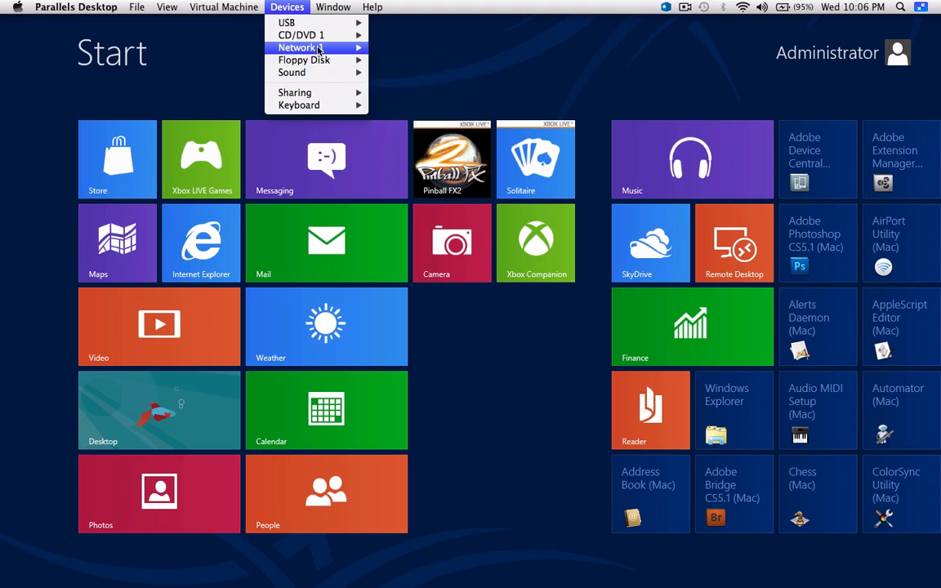
mouse_move(287, 22)
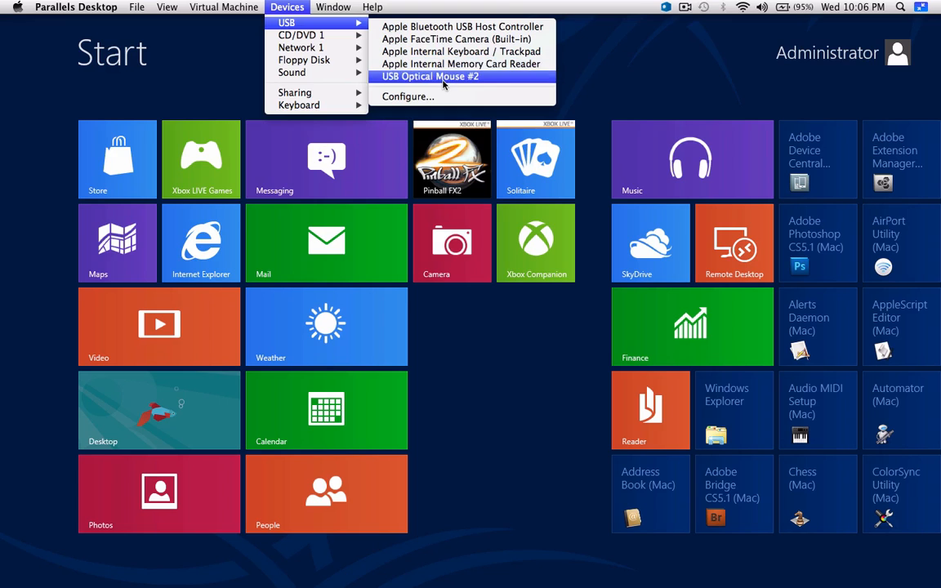
left_click(429, 76)
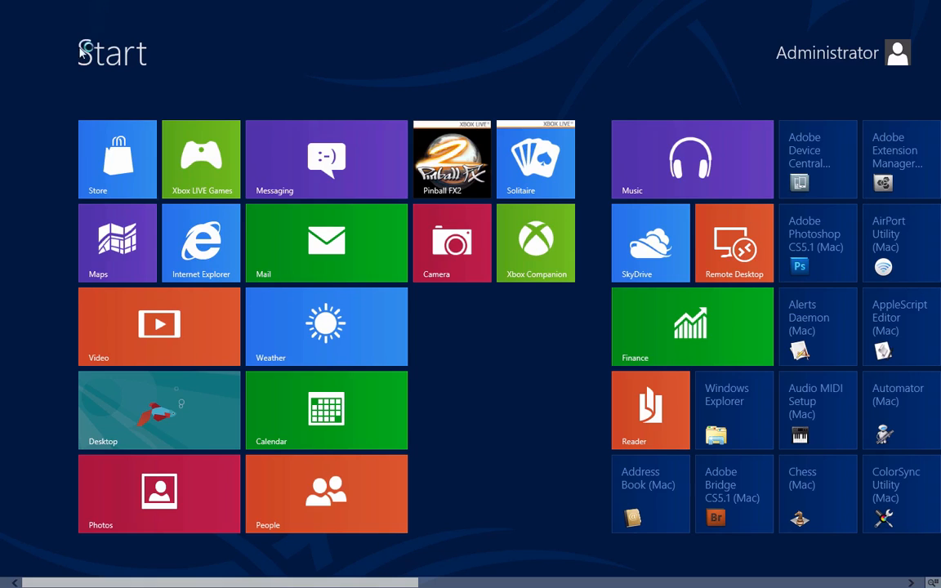
mouse_move(184, 122)
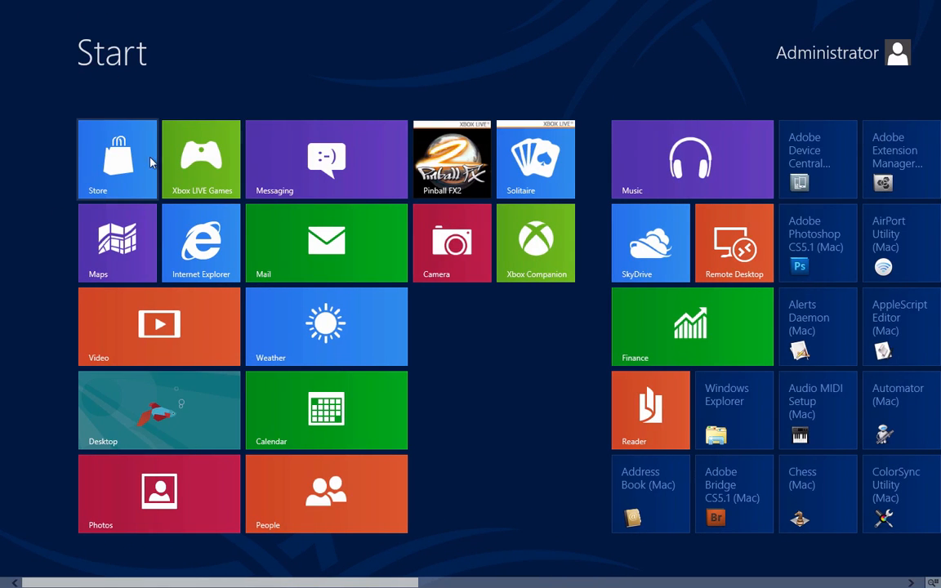
mouse_move(151, 161)
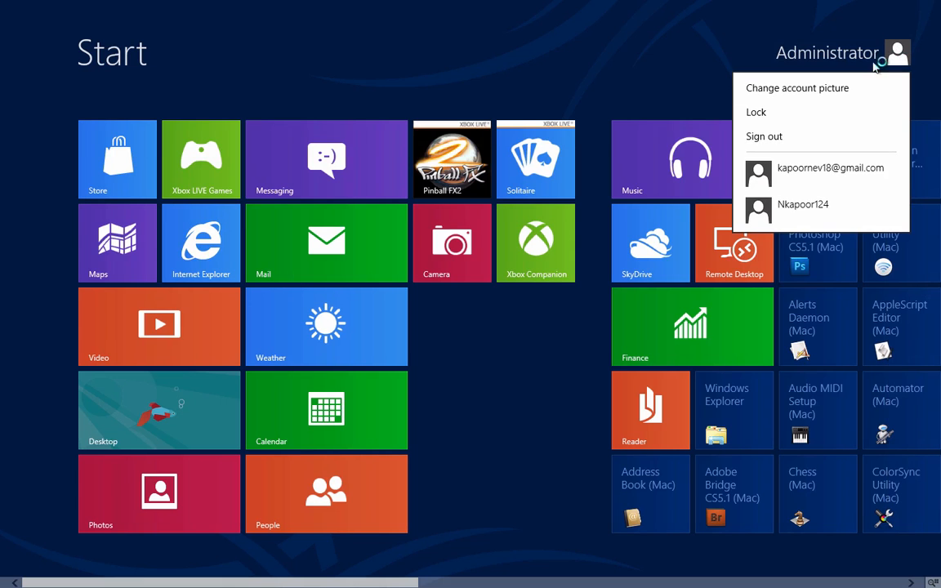
- Switch to the Nkapoor124 local account and sign in with its password
left_click(803, 204)
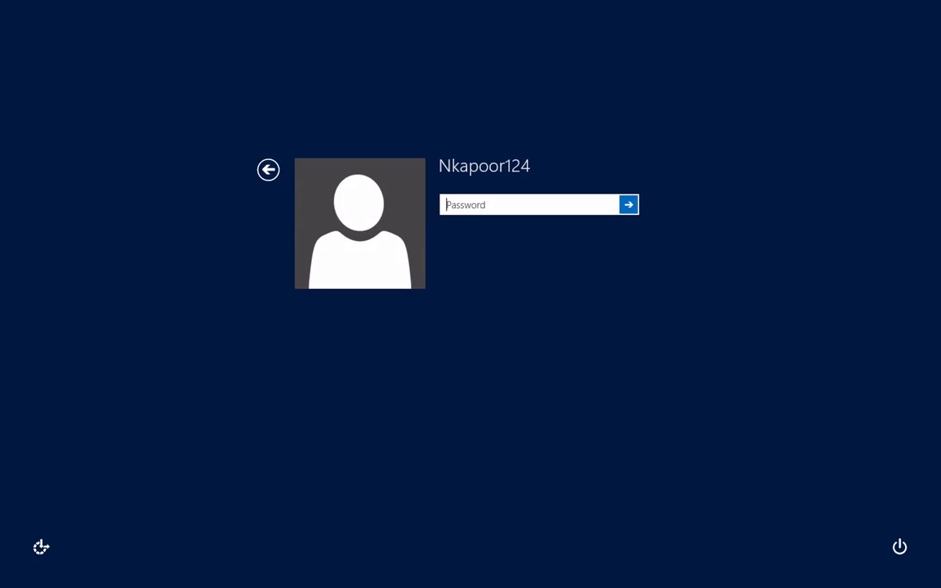
type("A")
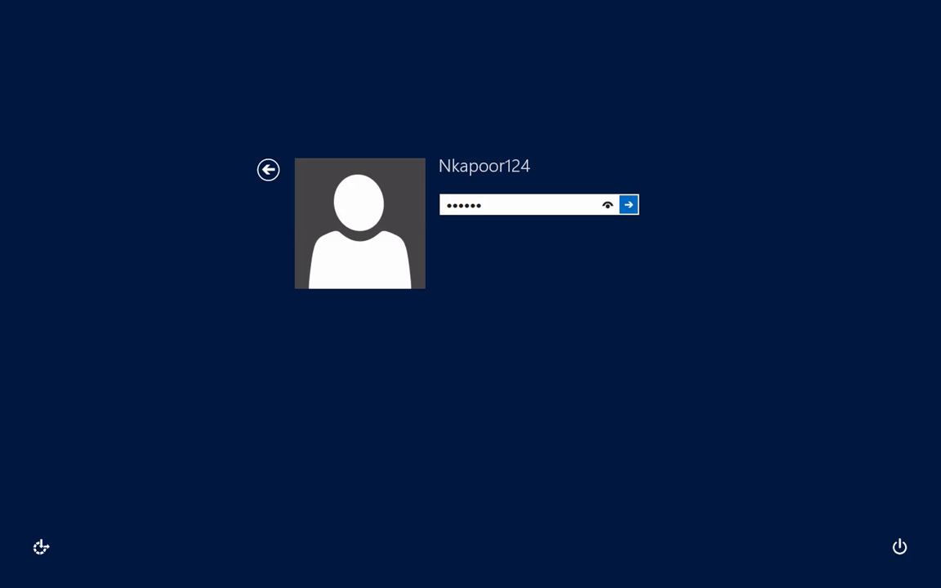
left_click(628, 205)
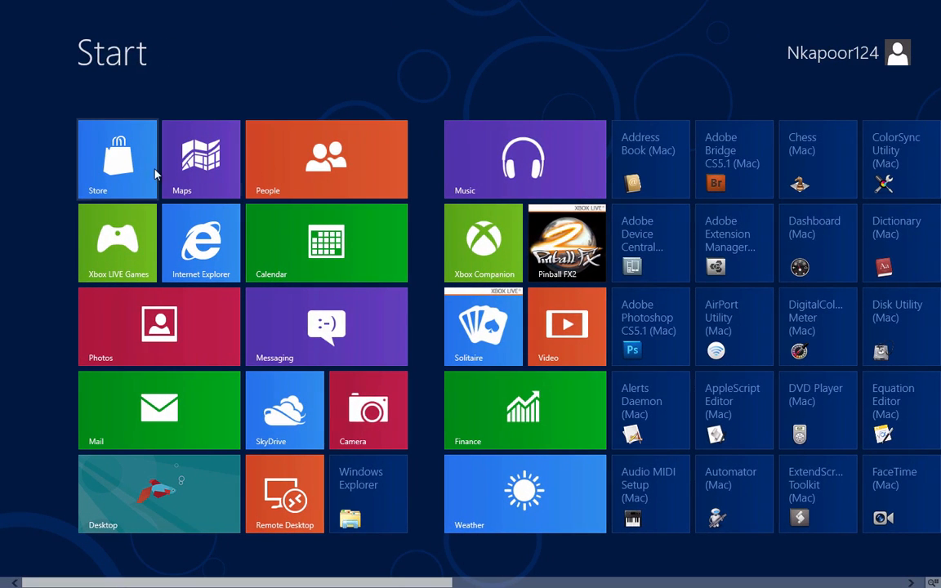
mouse_move(222, 465)
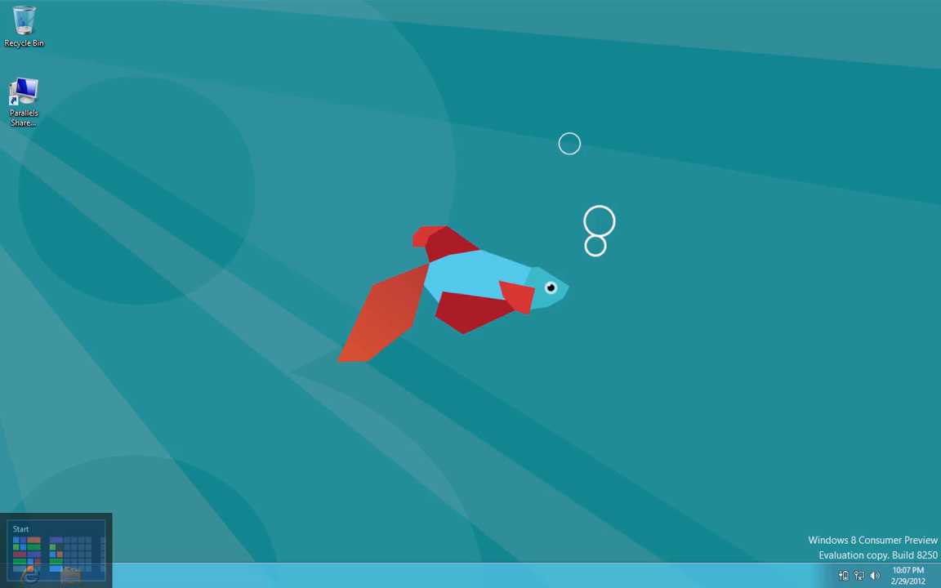
- Open Internet Explorer to MSN.com, postpone its setup with Ask me later, and close it
left_click(29, 575)
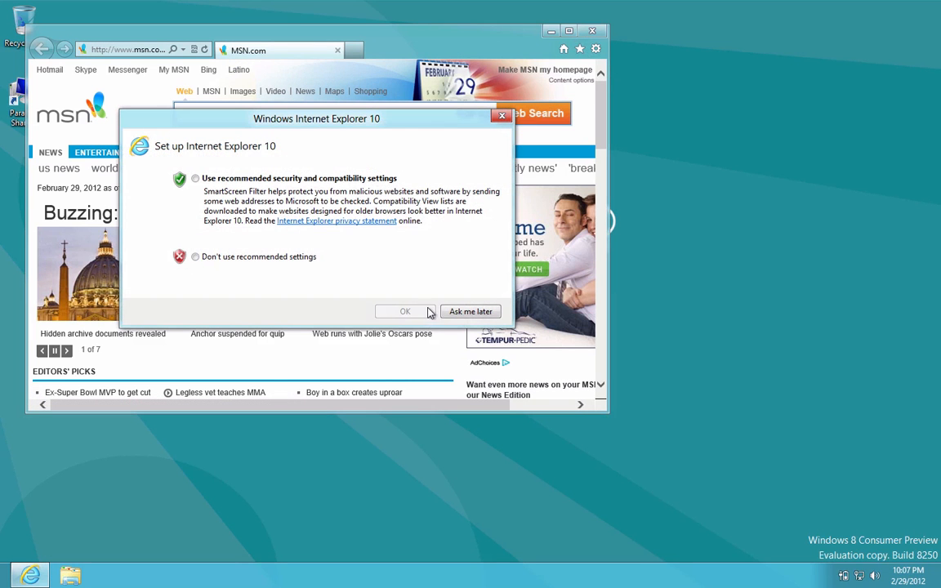
left_click(405, 311)
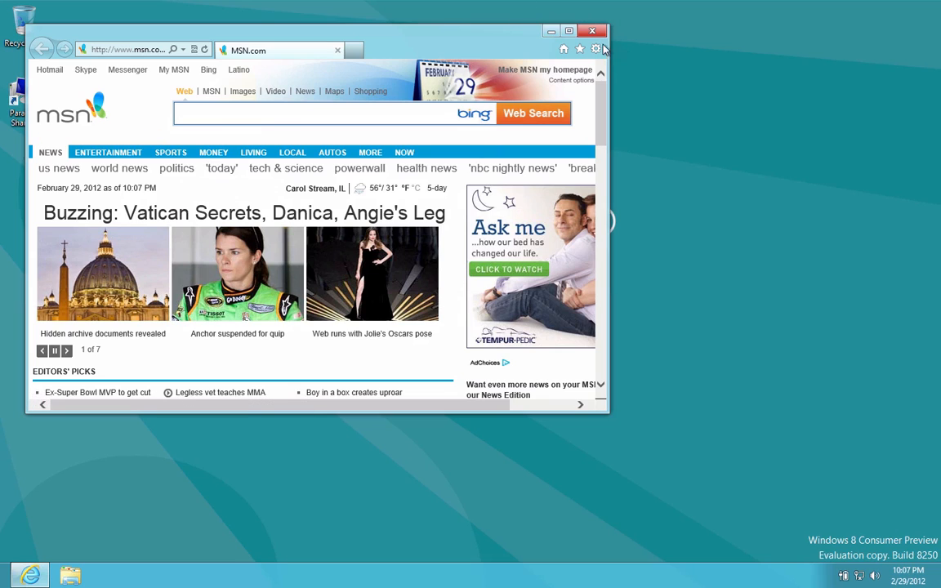
left_click(592, 30)
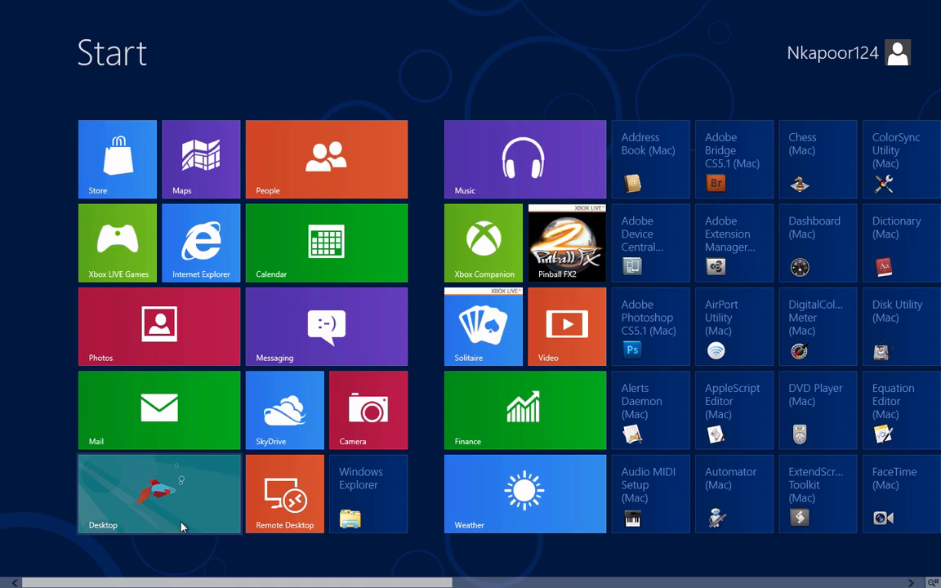
mouse_move(396, 492)
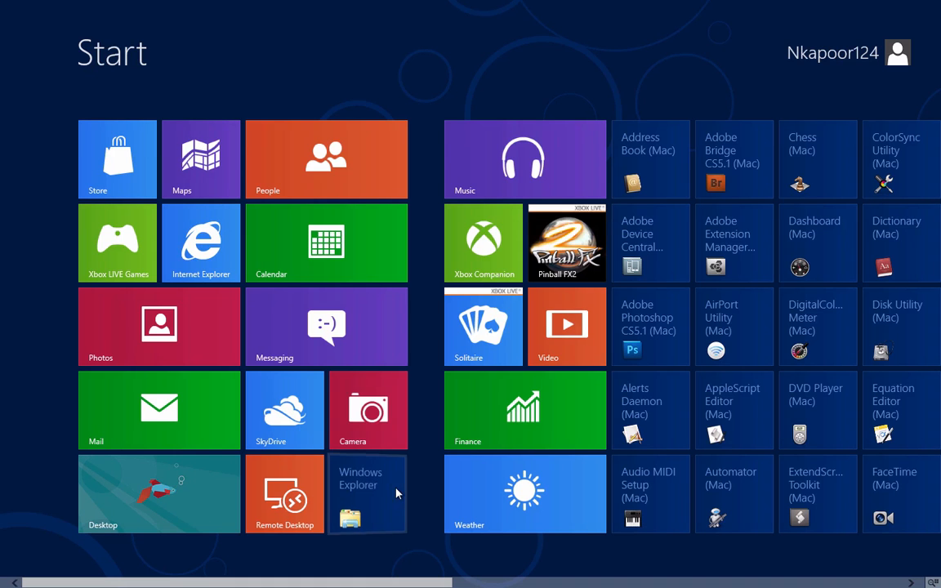
left_click(367, 493)
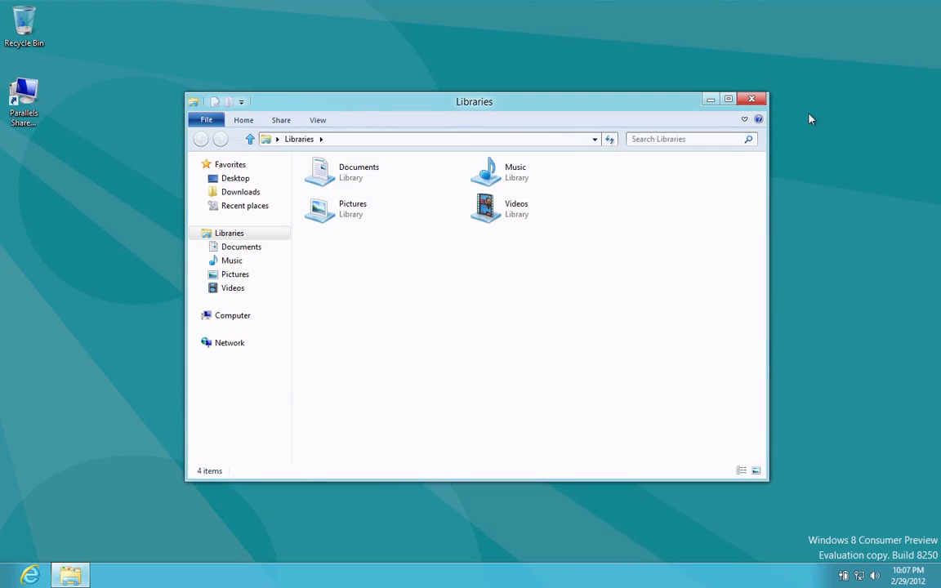
left_click(750, 99)
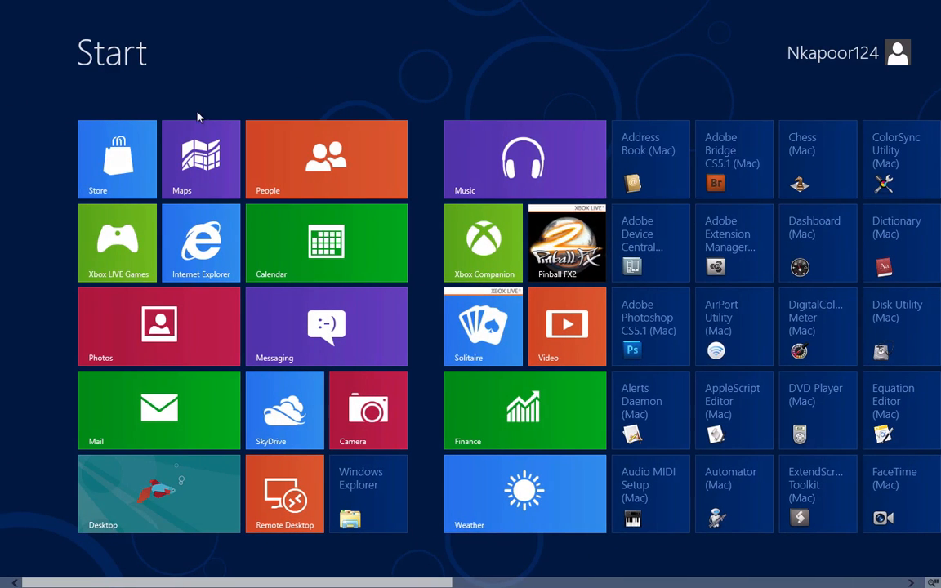
mouse_move(874, 118)
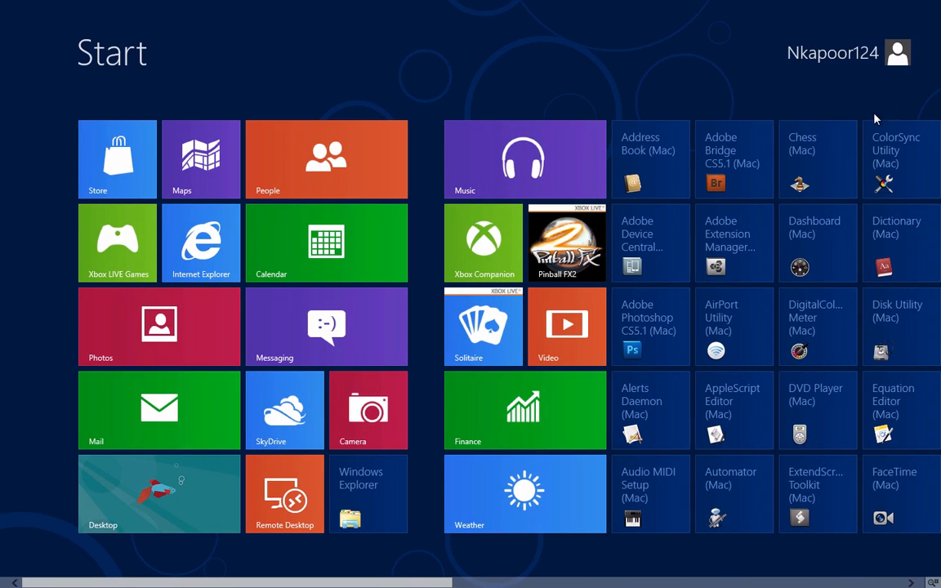
- Go through Change account picture in PC settings to the Users page
left_click(832, 52)
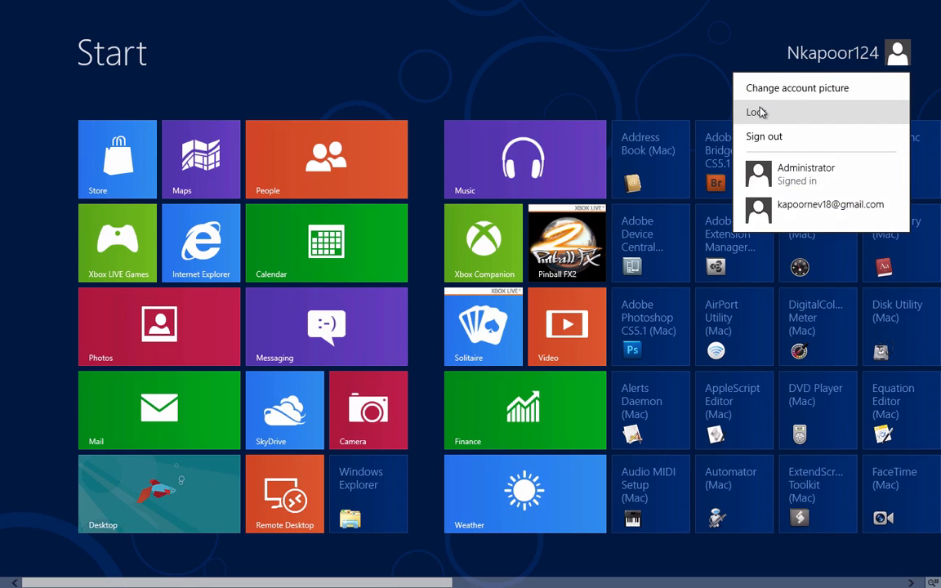
left_click(796, 87)
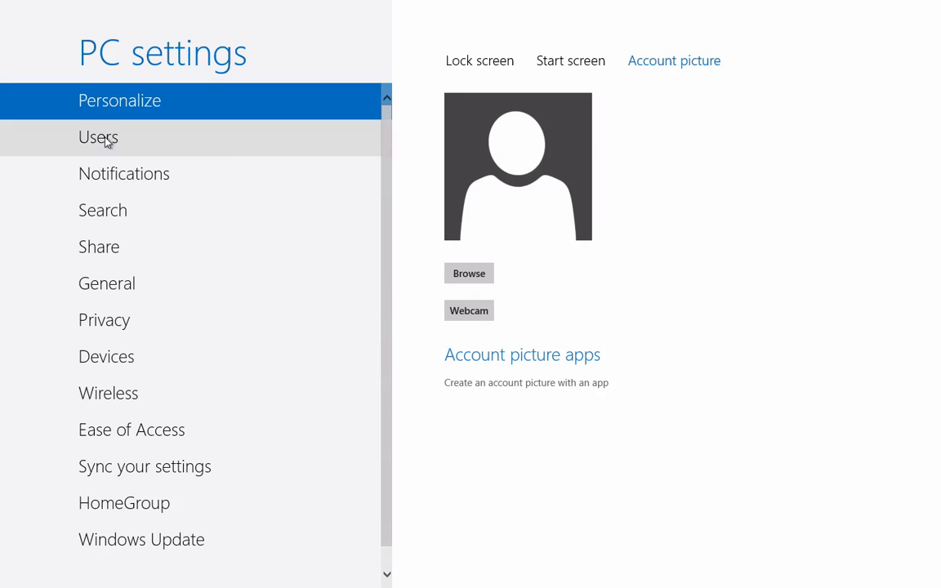
left_click(98, 138)
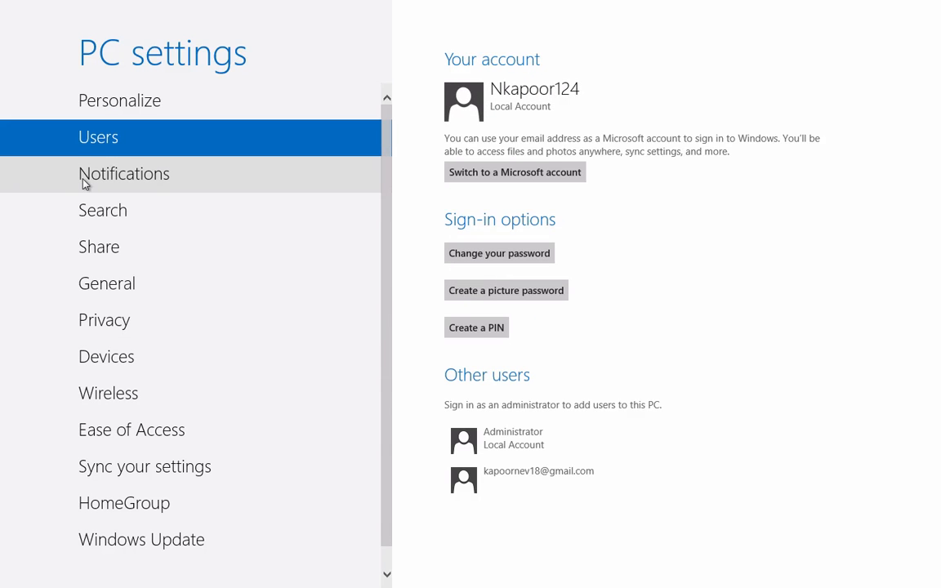
mouse_move(123, 218)
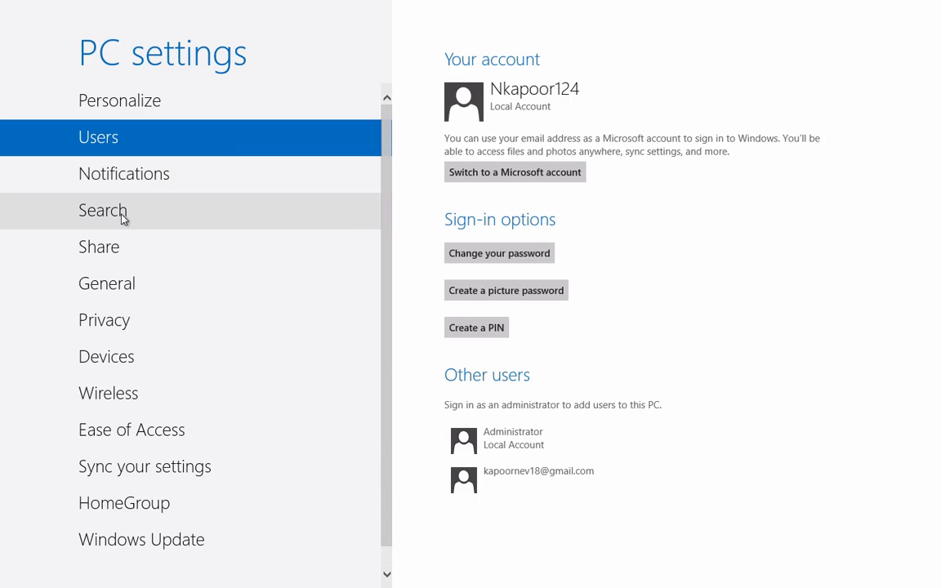
mouse_move(124, 226)
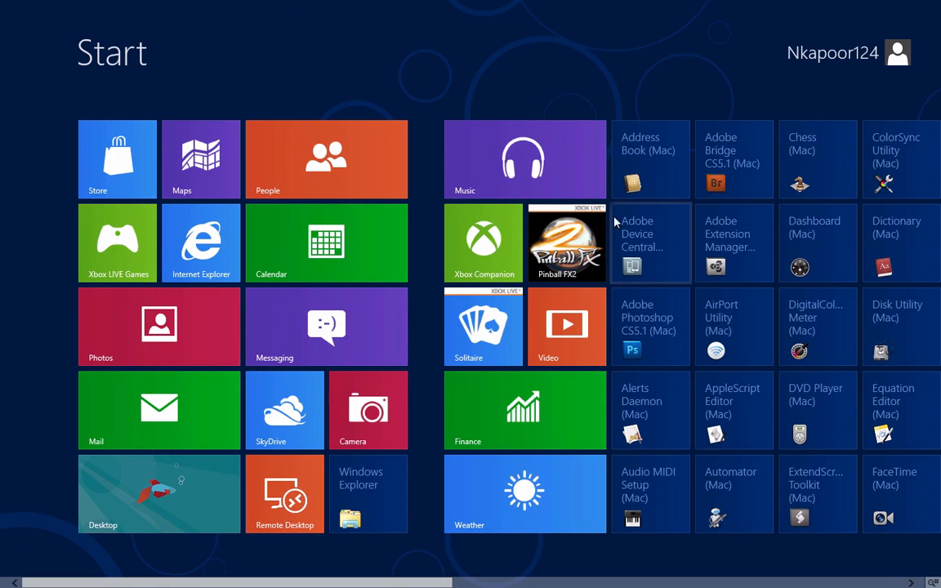
mouse_move(609, 512)
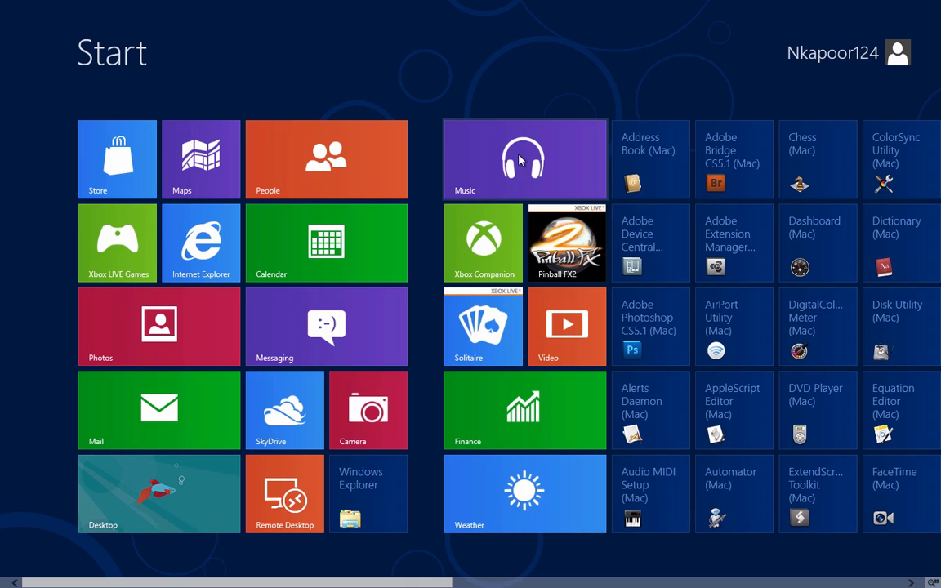
mouse_move(201, 242)
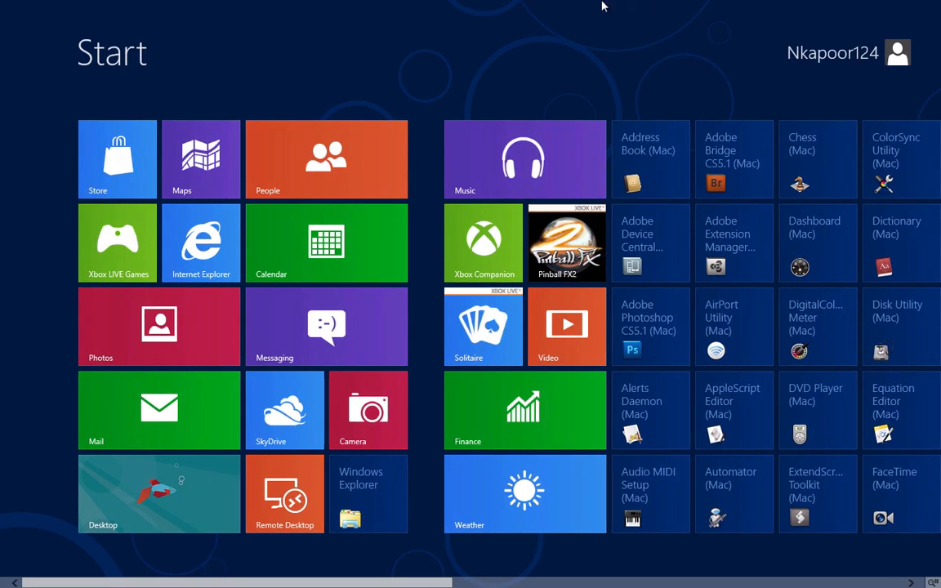
mouse_move(276, 167)
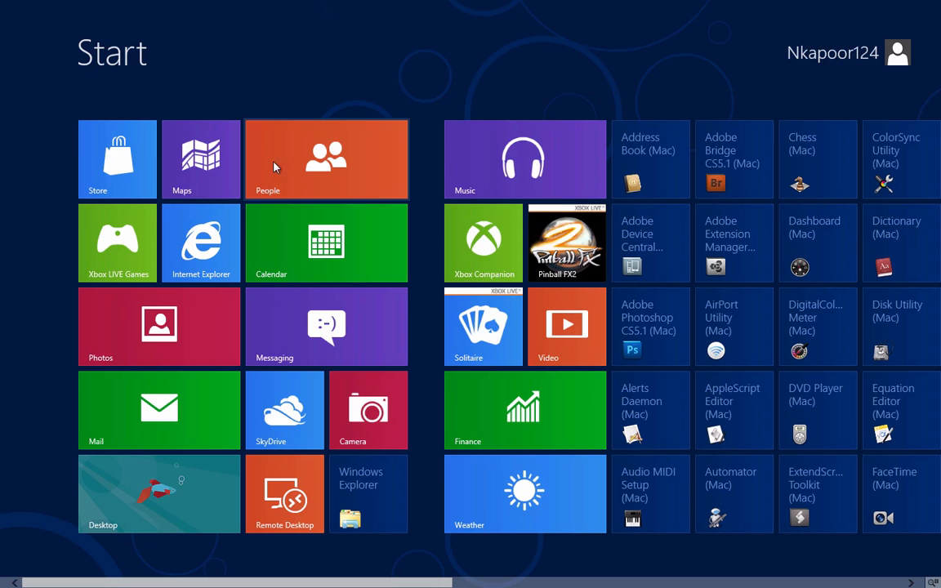